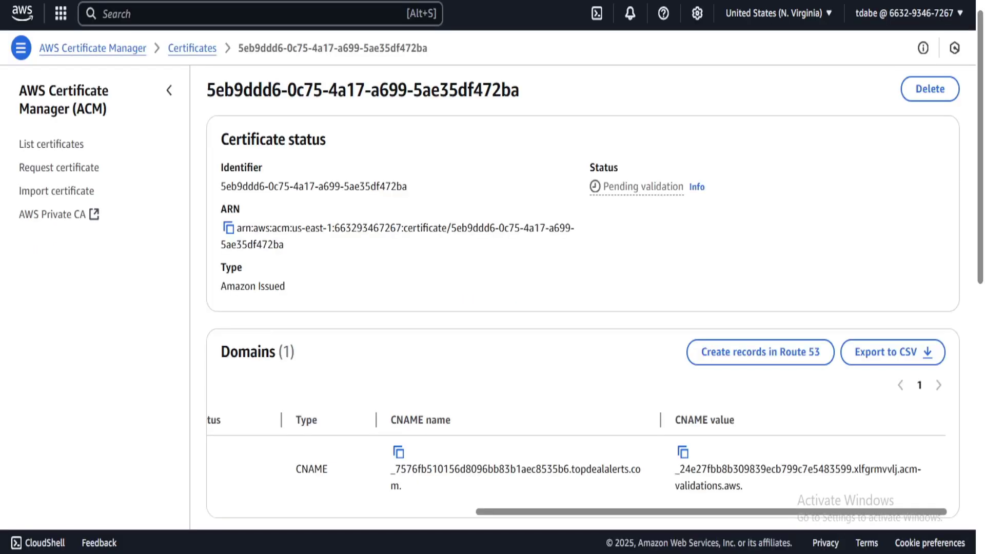
Reopen Certificate Manager from console search and load the certificates list, topdealalerts.com still pending.
click(191, 48)
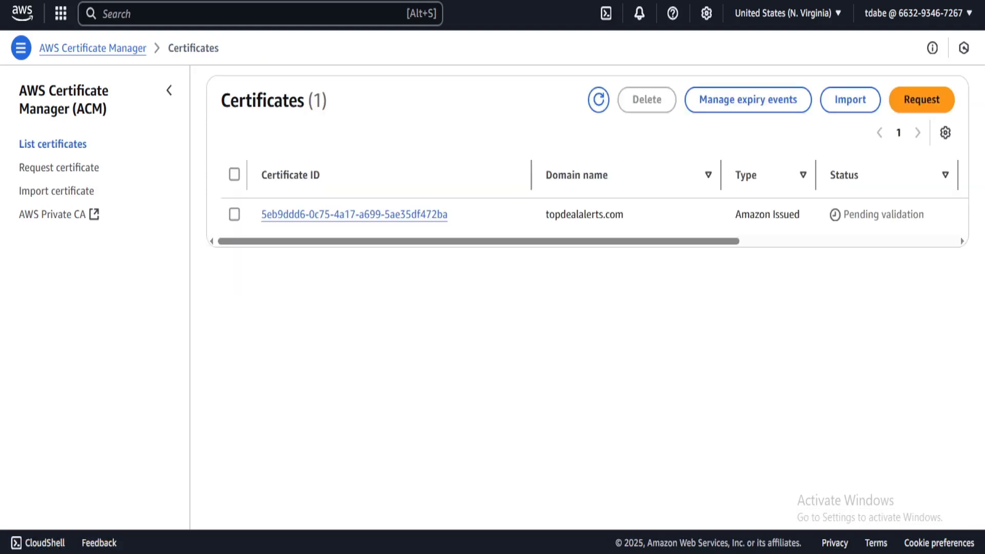
scroll(right, 3)
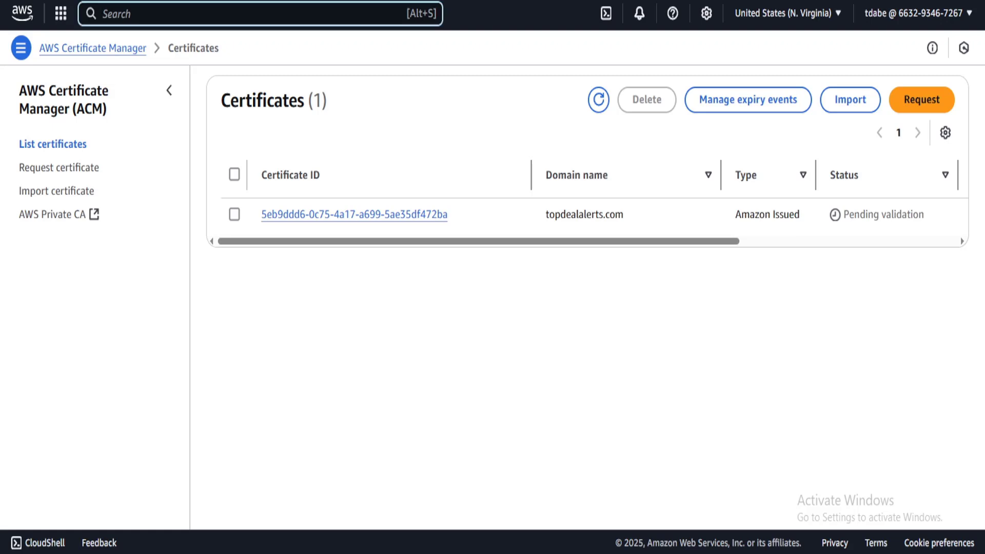
text(certificate Manager)
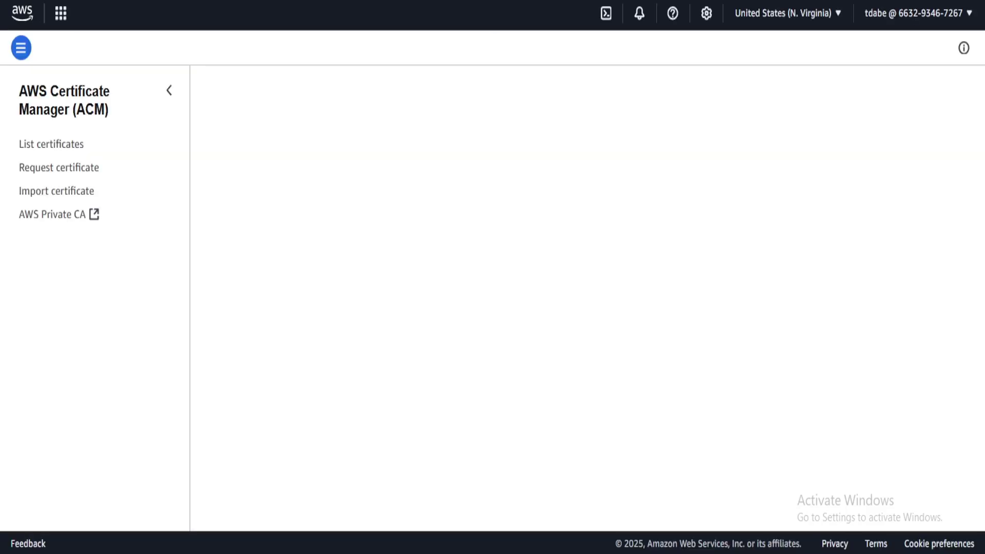
click(51, 144)
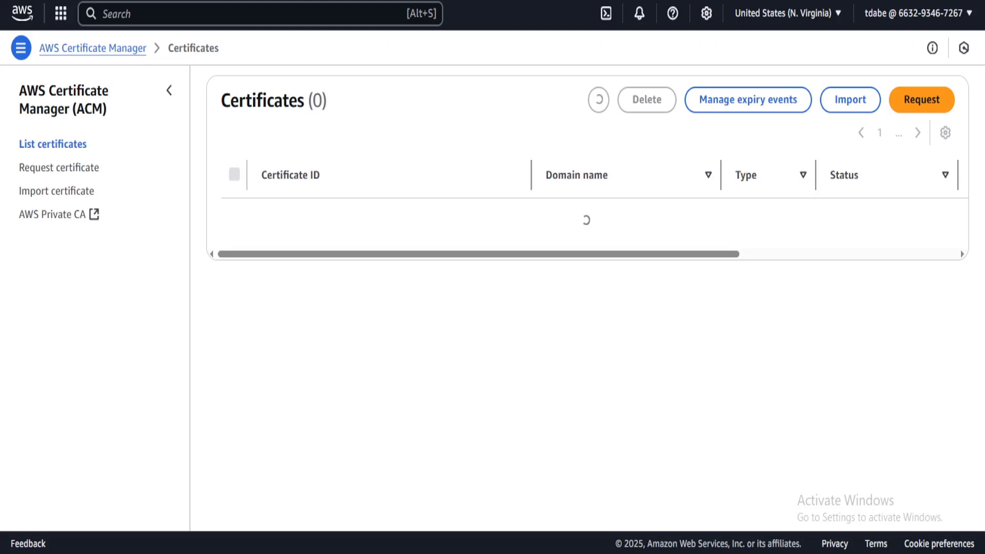
click(597, 99)
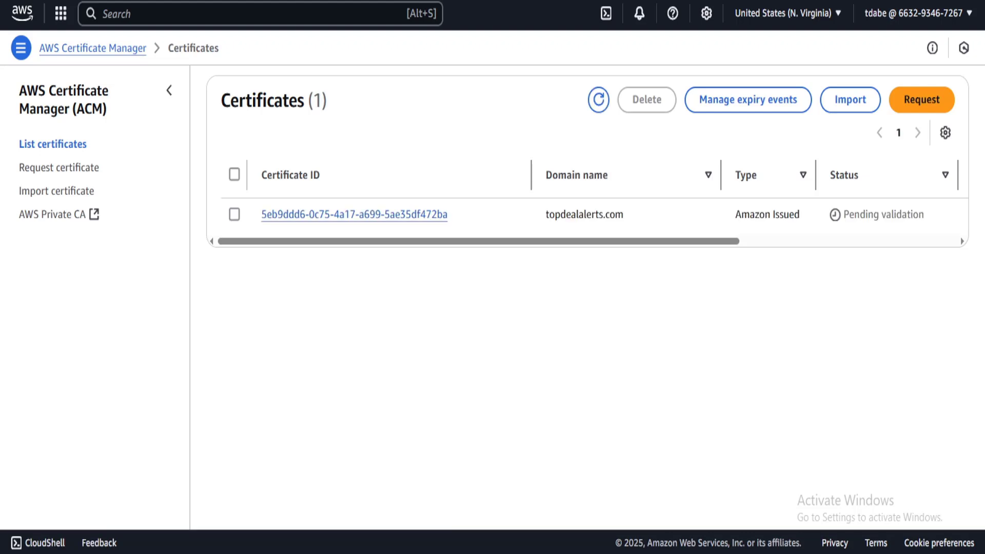
Open the topdealalerts.com certificate details and scroll to the Domains validation table.
click(354, 214)
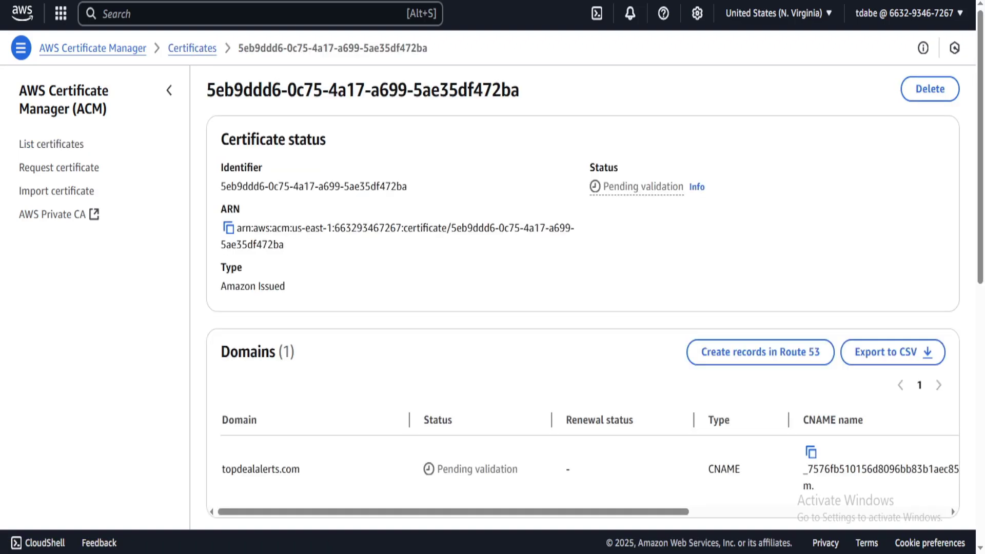
scroll(down, 3)
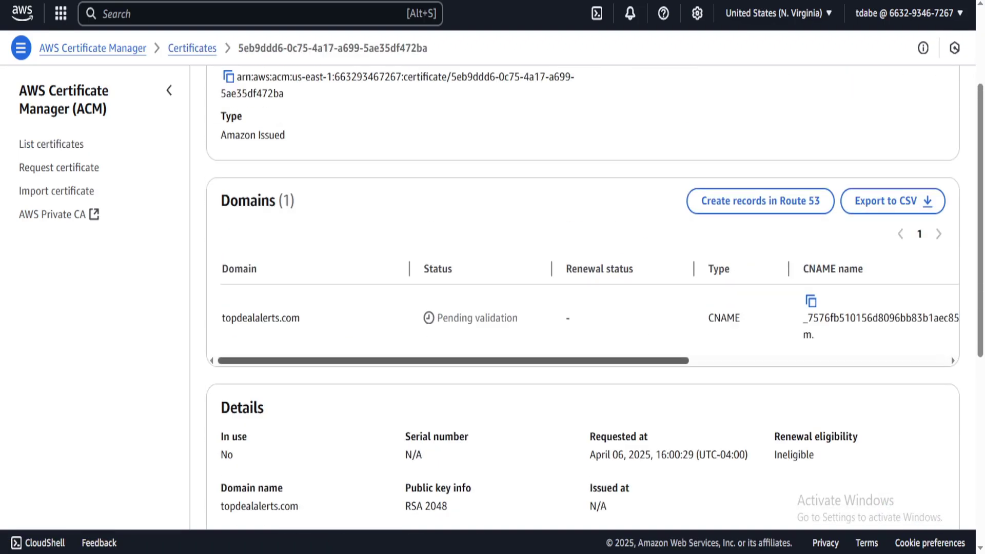
scroll(right, 3)
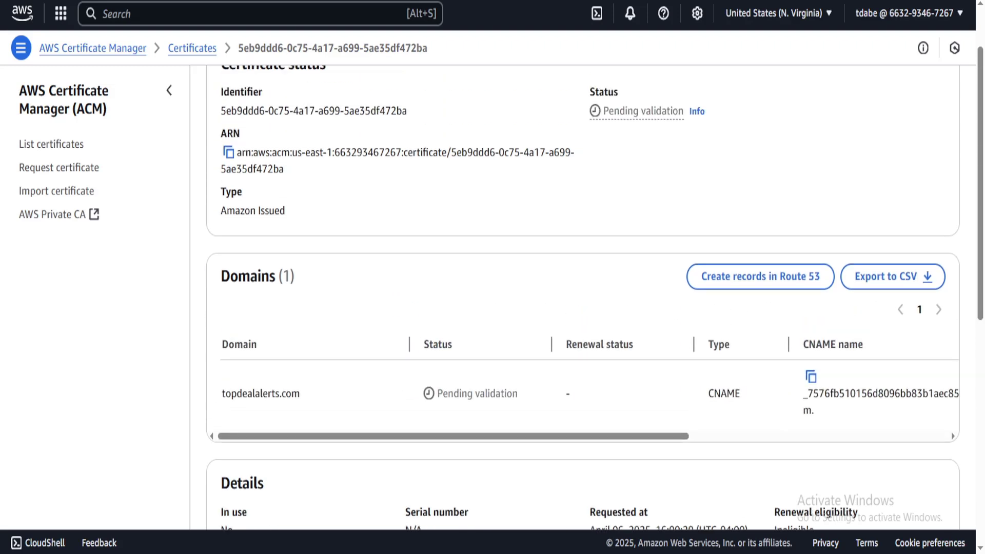
scroll(up, 3)
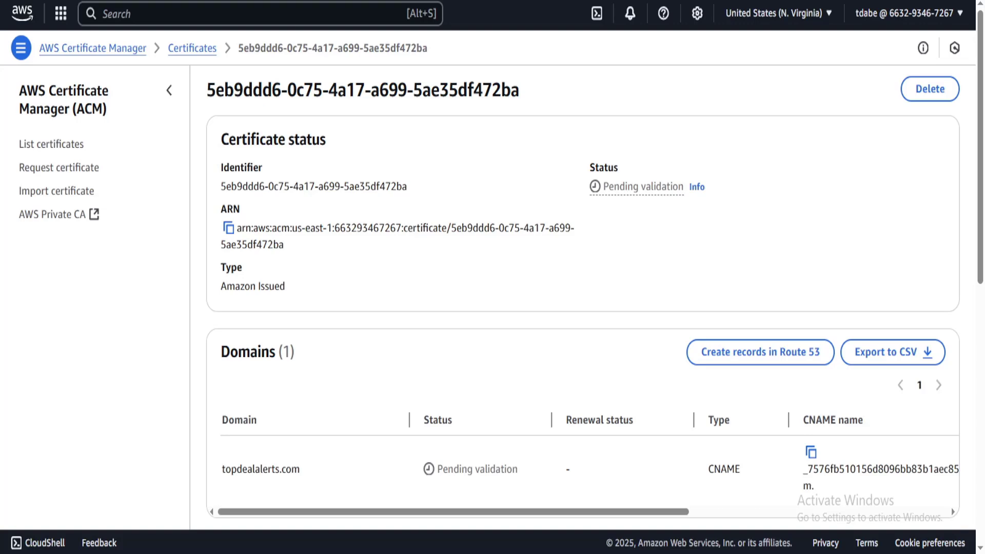
scroll(down, 3)
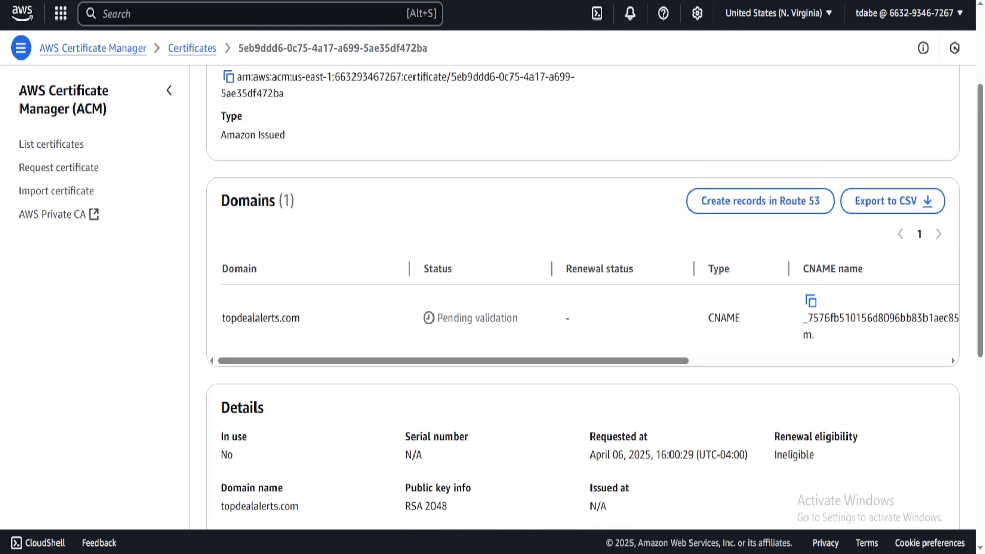
scroll(right, 3)
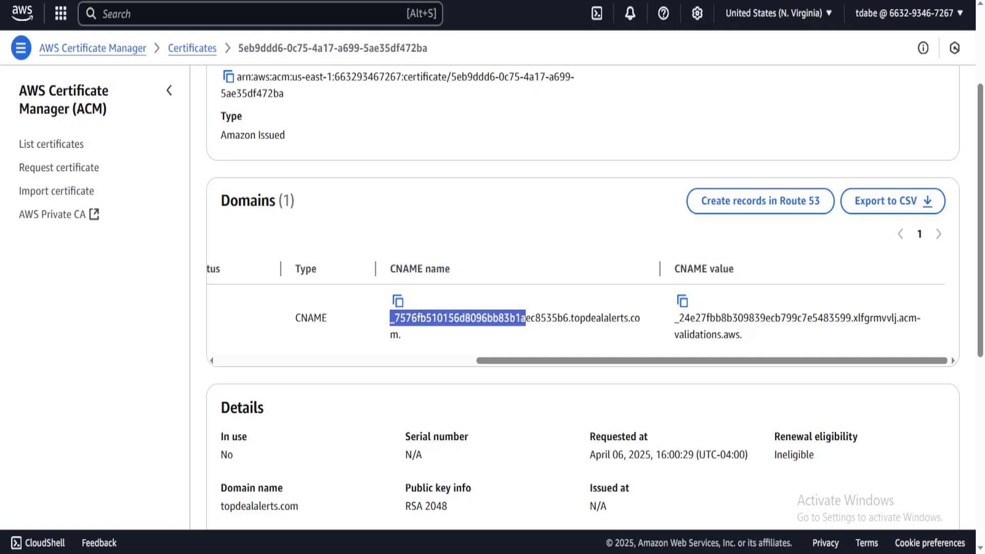
Select the GUID in the CNAME name and copy the CNAME validation value.
drag(390, 317, 551, 317)
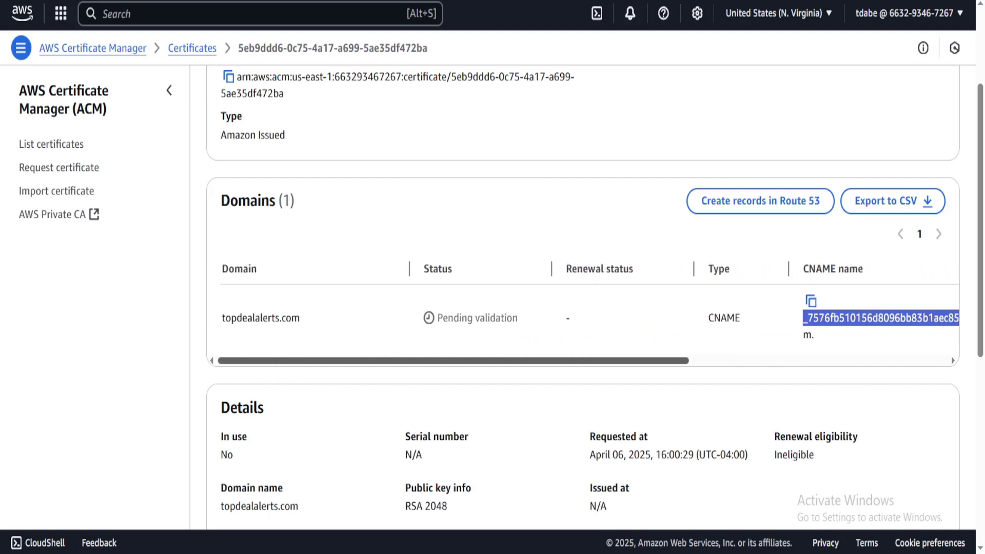
scroll(right, 3)
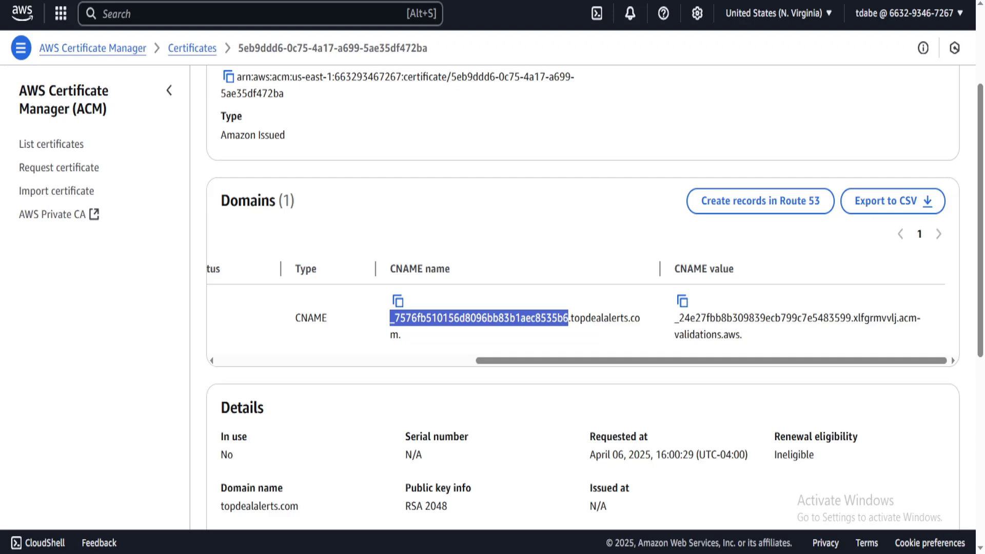
click(680, 301)
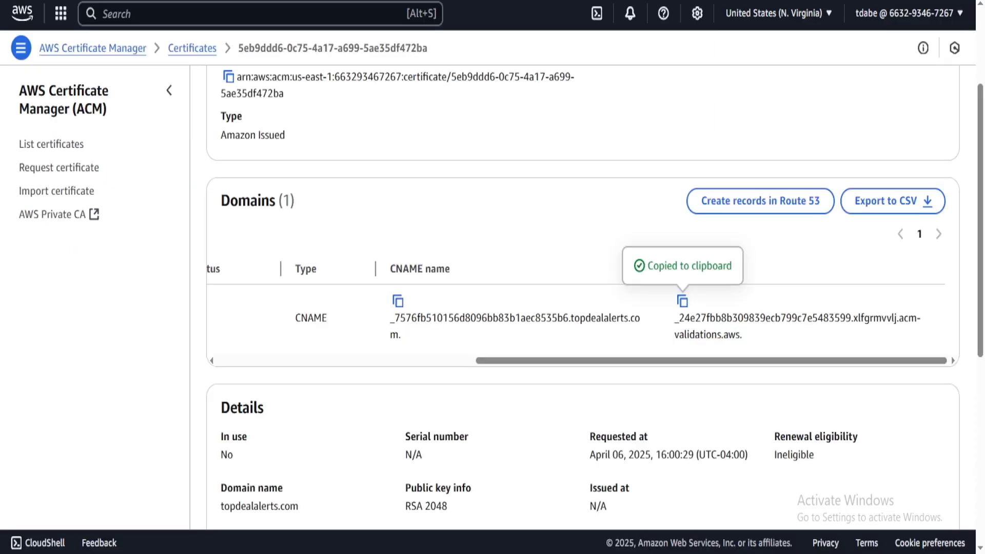
click(398, 300)
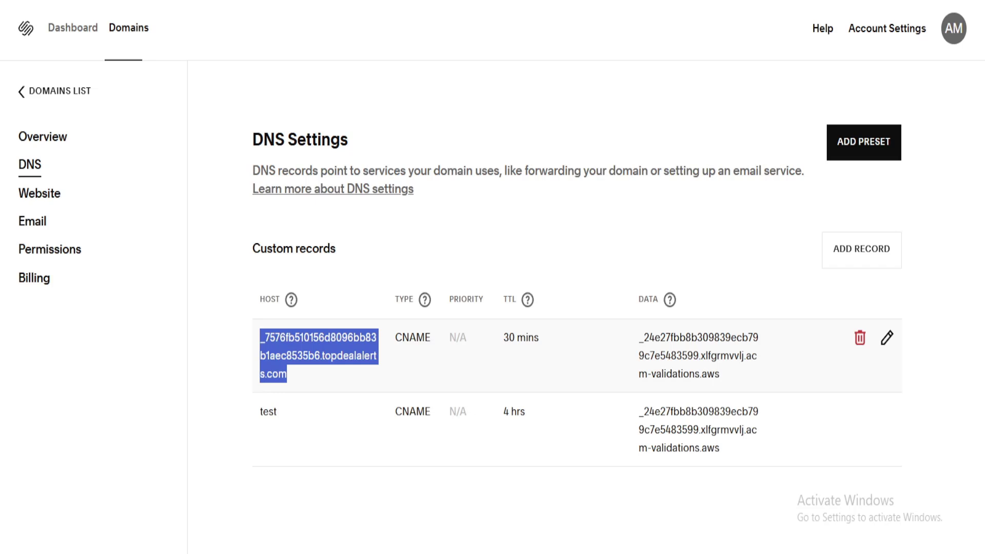
Edit the validation CNAME so its host is the bare GUID starting '_7576fb5', and save.
click(886, 337)
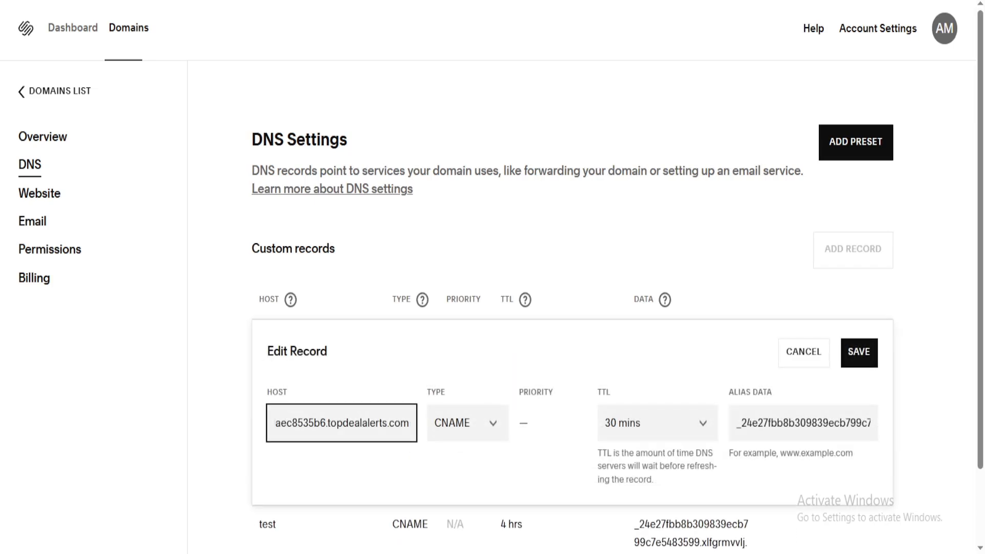
scroll(down, 3)
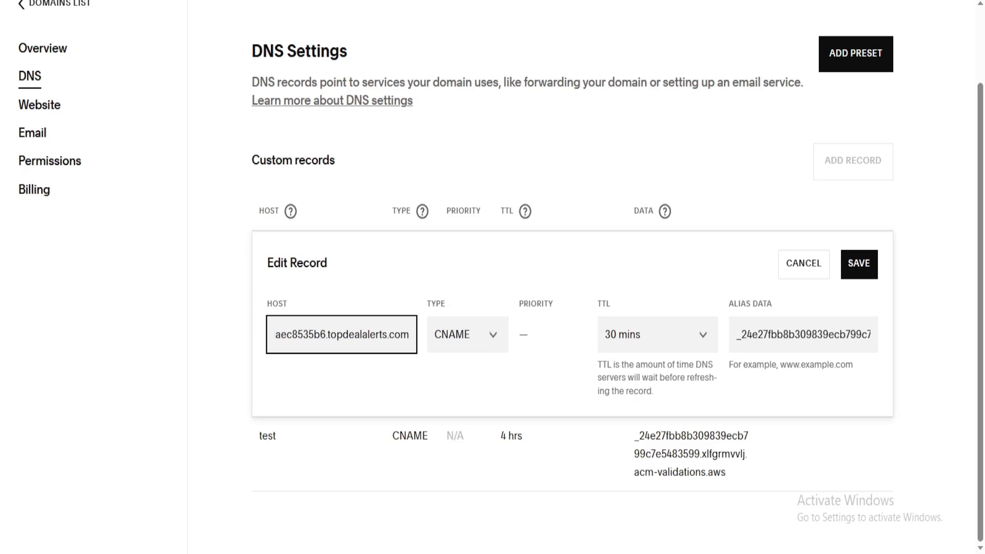
double_click(368, 335)
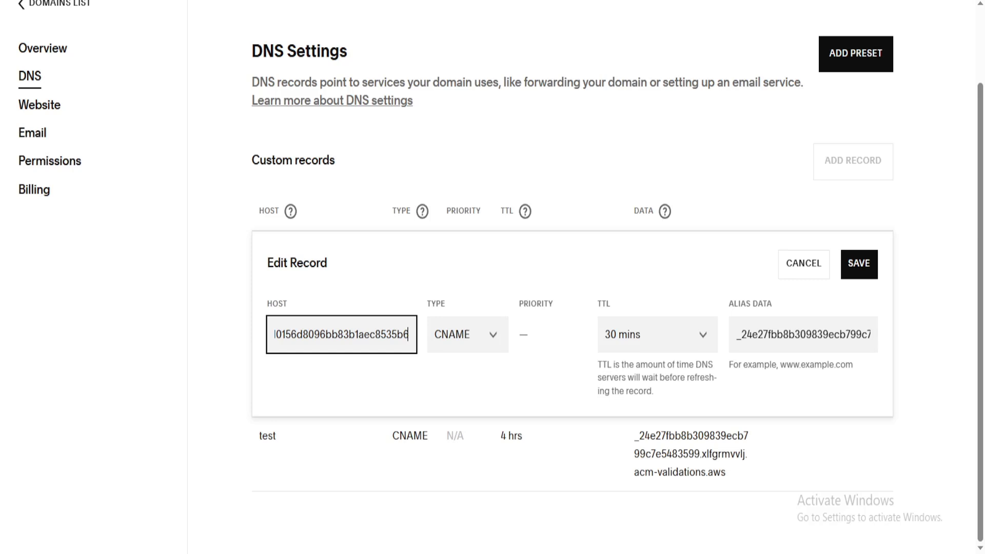
text(_7576fb5)
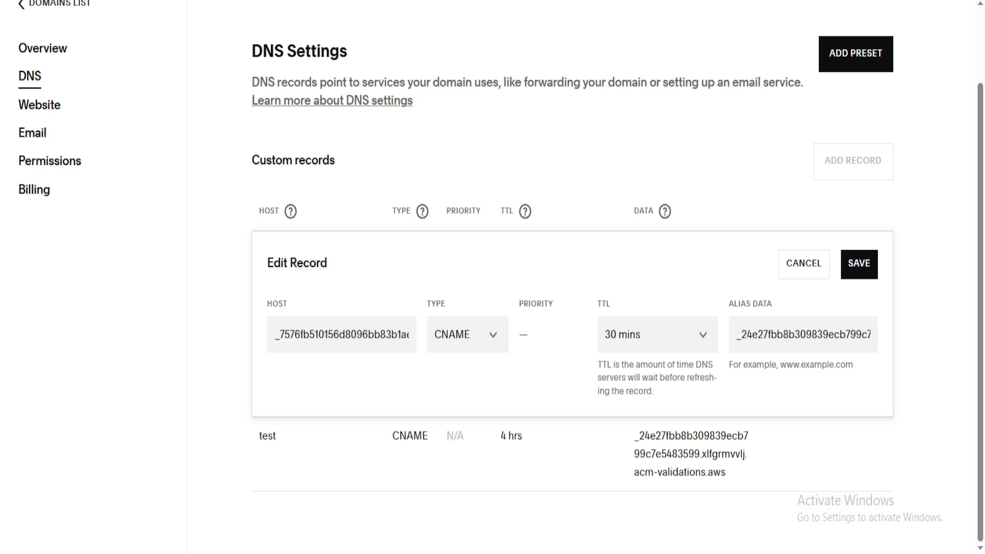
triple_click(802, 334)
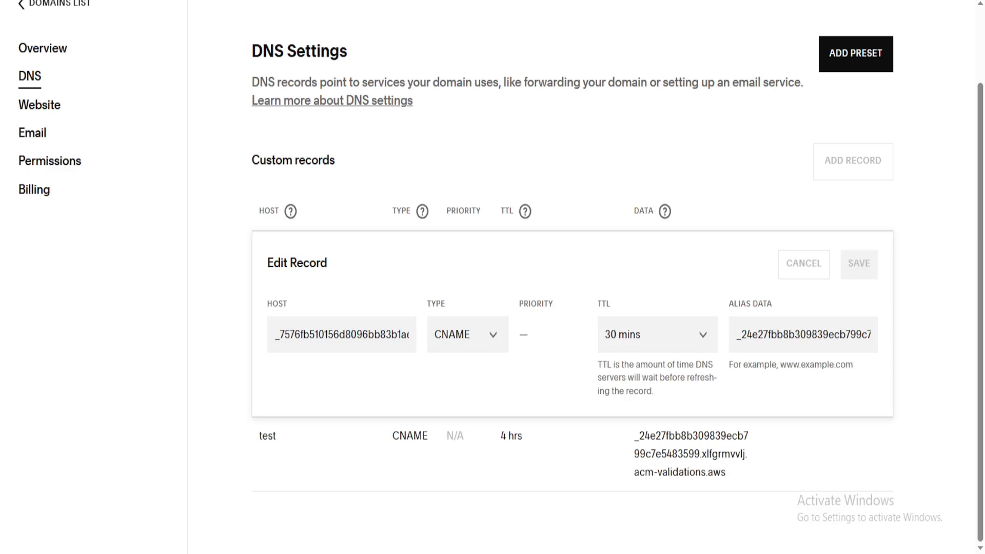
click(858, 264)
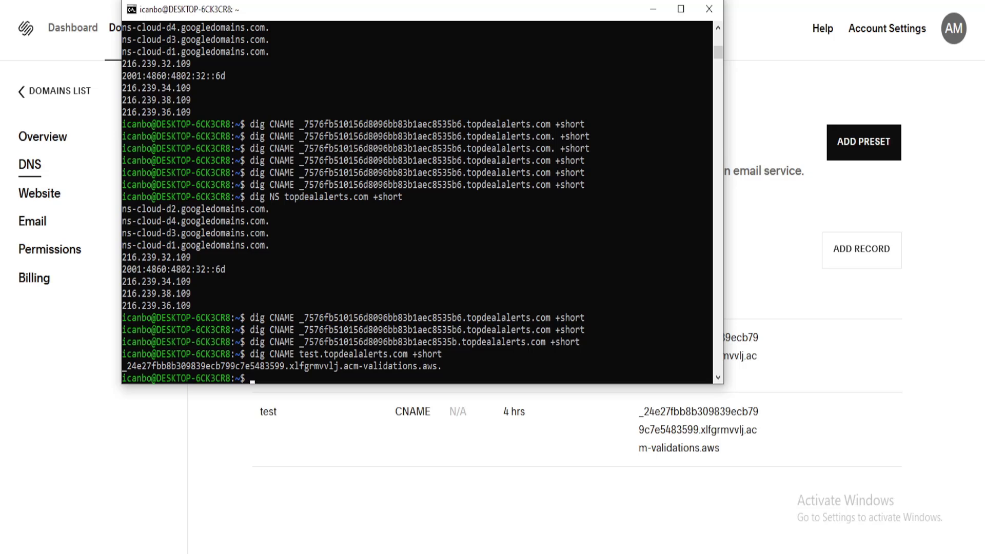
Run 'dig CNAME test.topdealalerts.com +short' to check the test CNAME record.
text(dig CNAME test.topdealalerts.com +short)
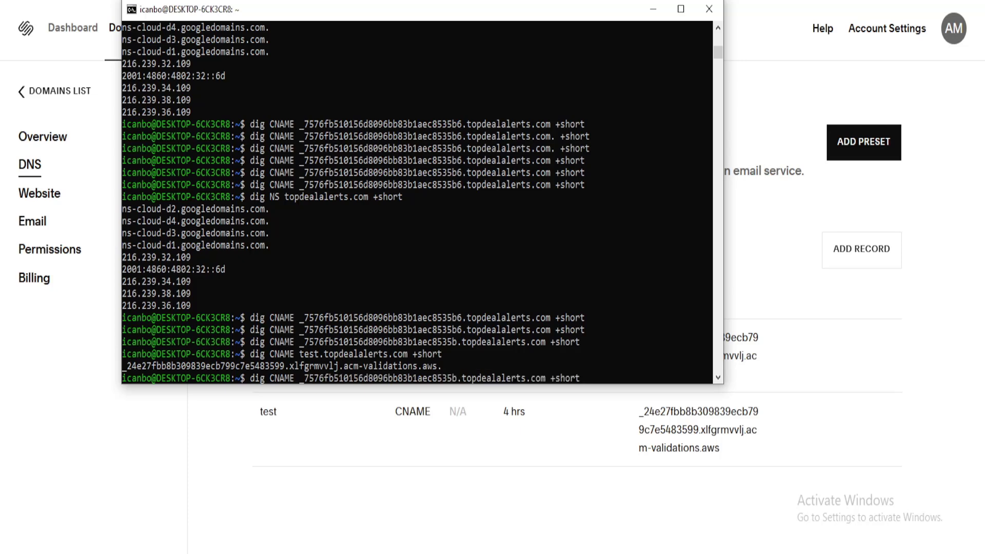
key(Return)
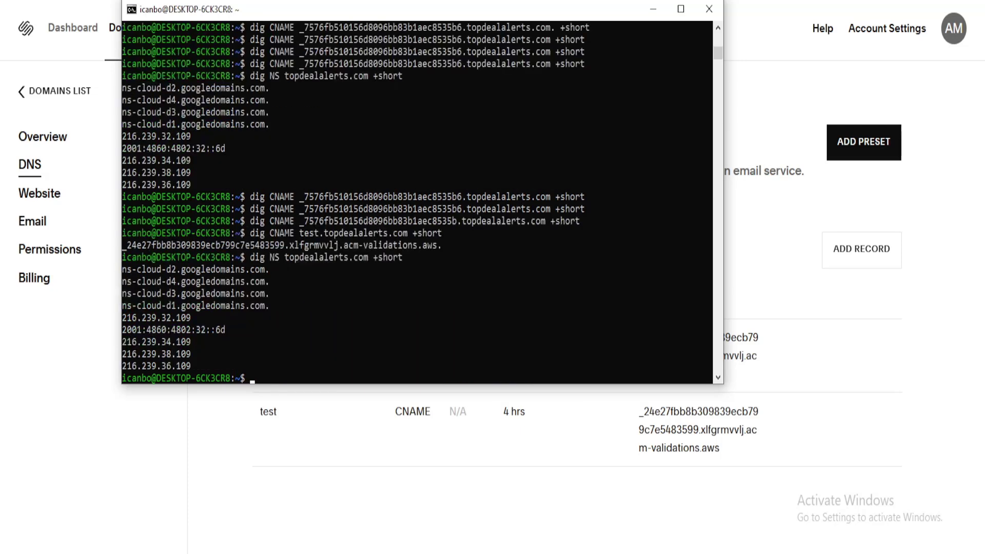
text(dig CNAME test.topdealalerts.com +short)
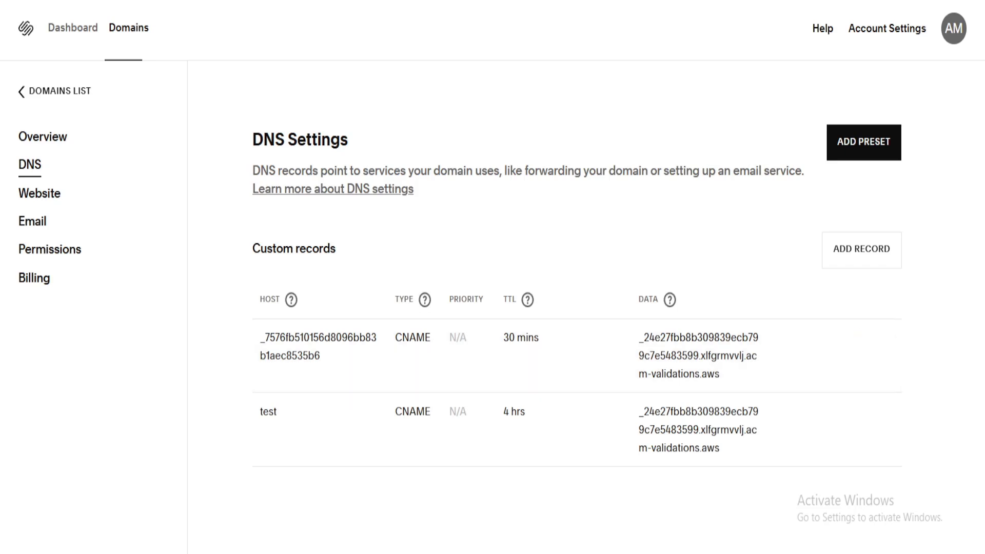
Return to the ACM topdealalerts.com certificate details, still pending validation.
click(398, 300)
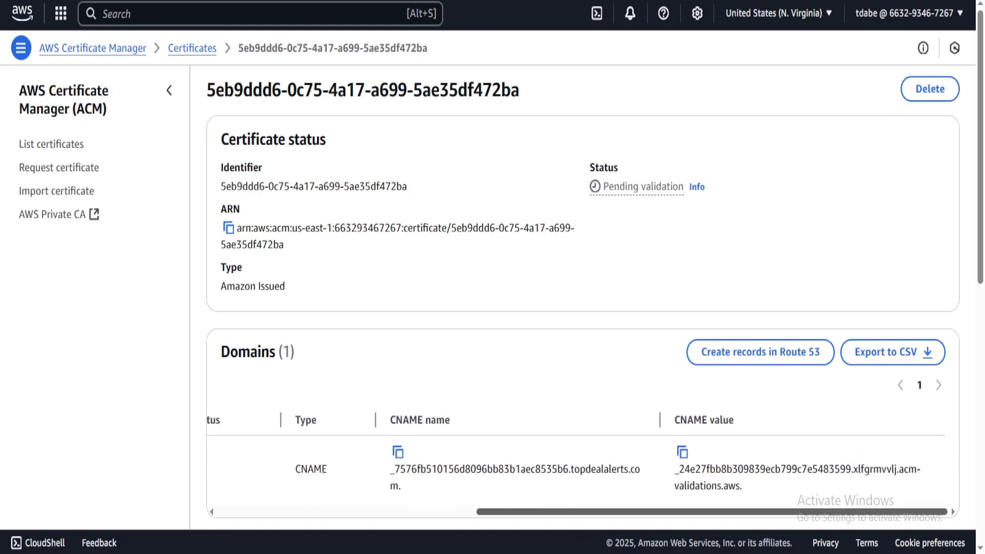
Copy the CNAME name and run 'dig CNAME _7576fb510156d8096bb83b1aec8535b6.topdealalerts.com. +short'.
click(398, 451)
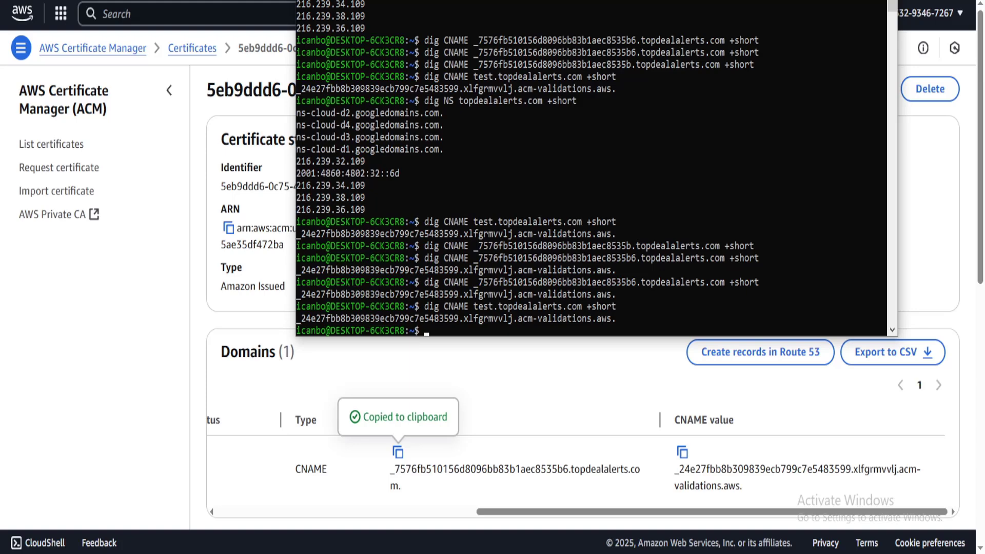
text(dig CNAME _7576fb510156d8096bb83b1aec8535b6.topdealalerts.com.)
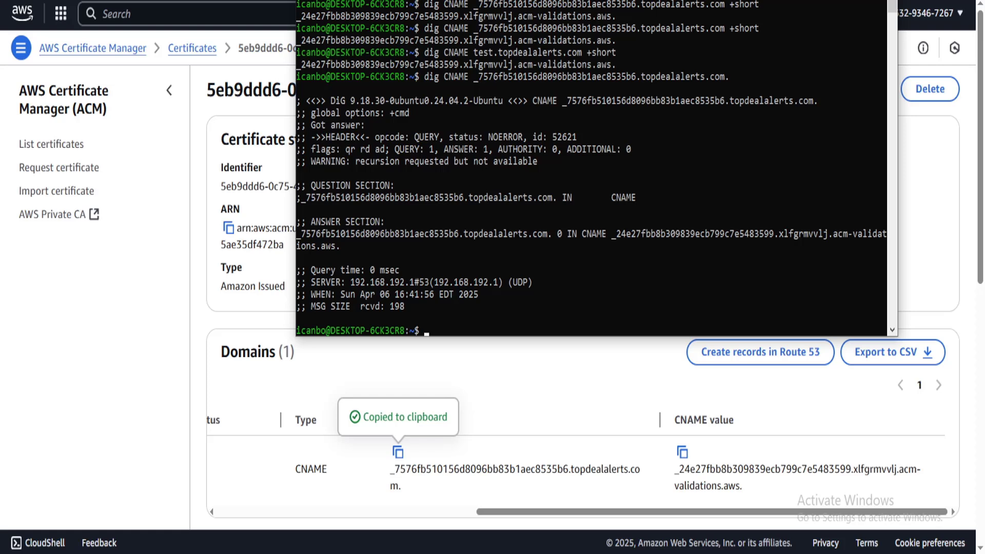
text(dig CNAME _7576fb510156d8096bb83b1aec8535b6.topdealalerts.com. ;2~s)
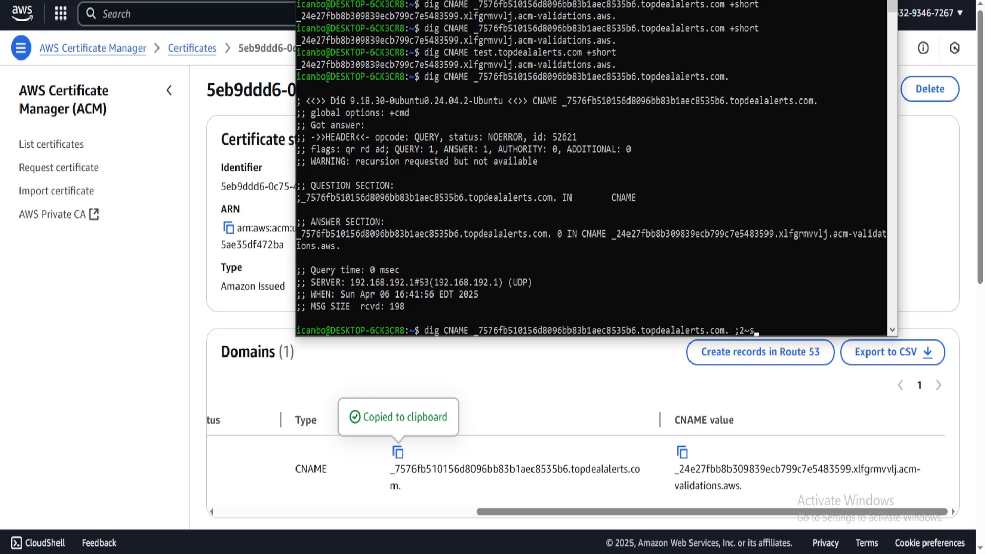
text(+shor)
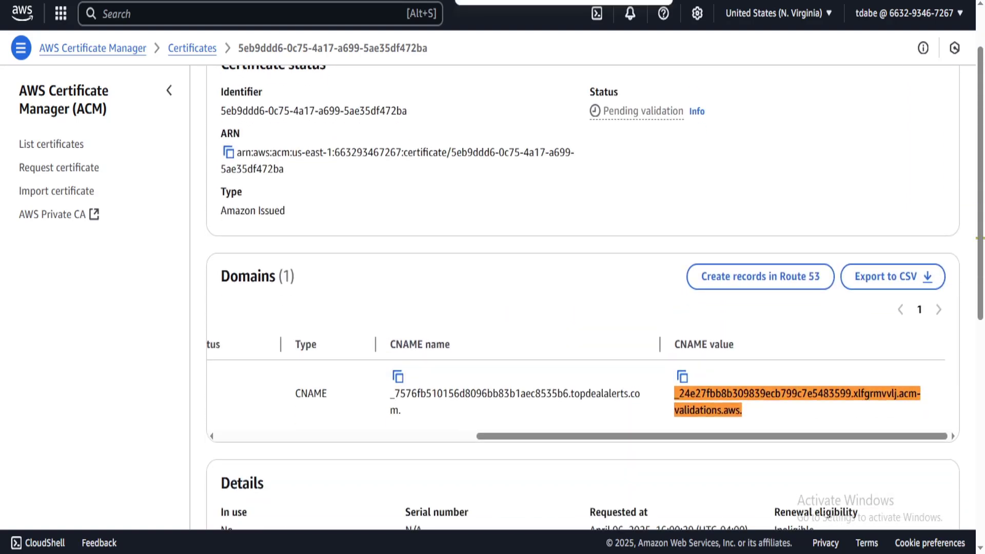
Open the Info help panel on validating domain ownership for the pending certificate.
scroll(up, 3)
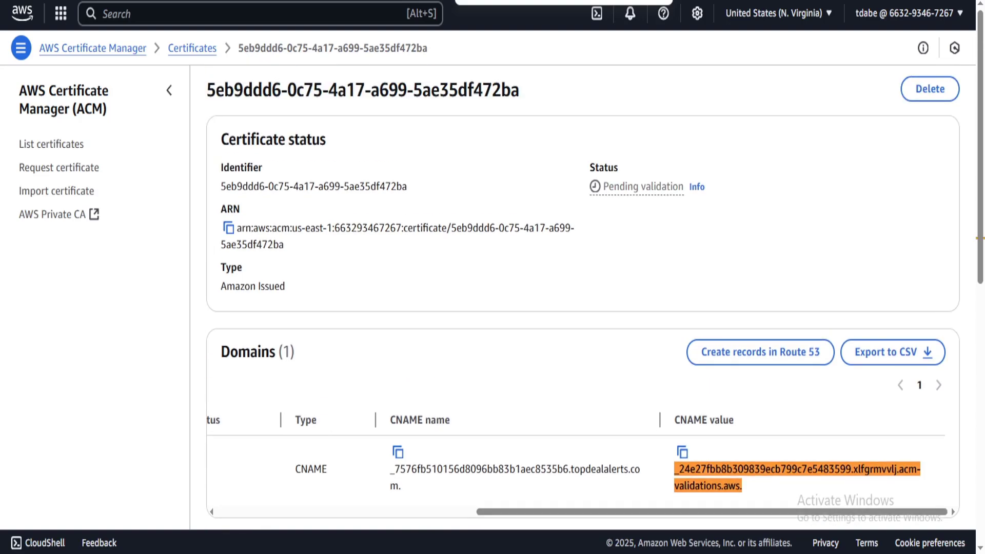
click(697, 187)
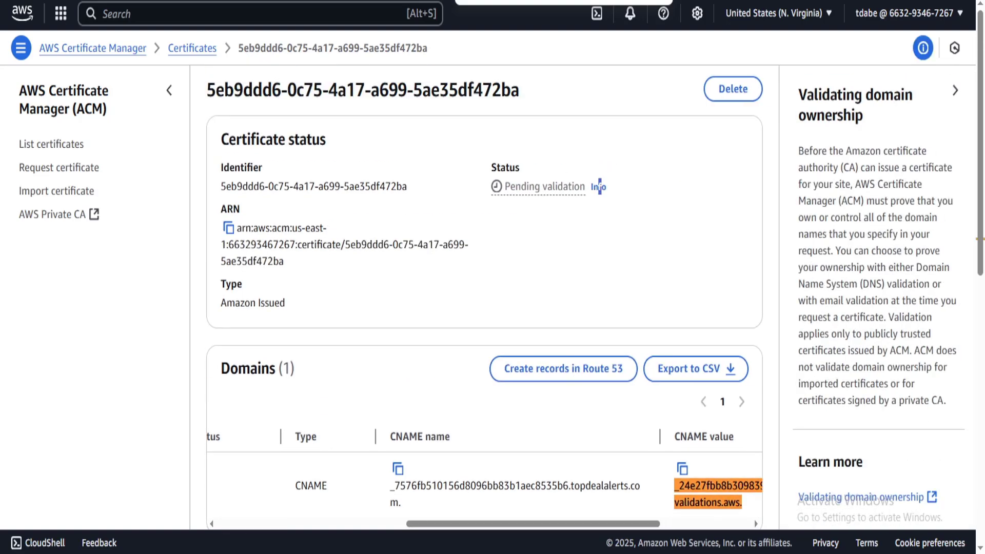
scroll(down, 3)
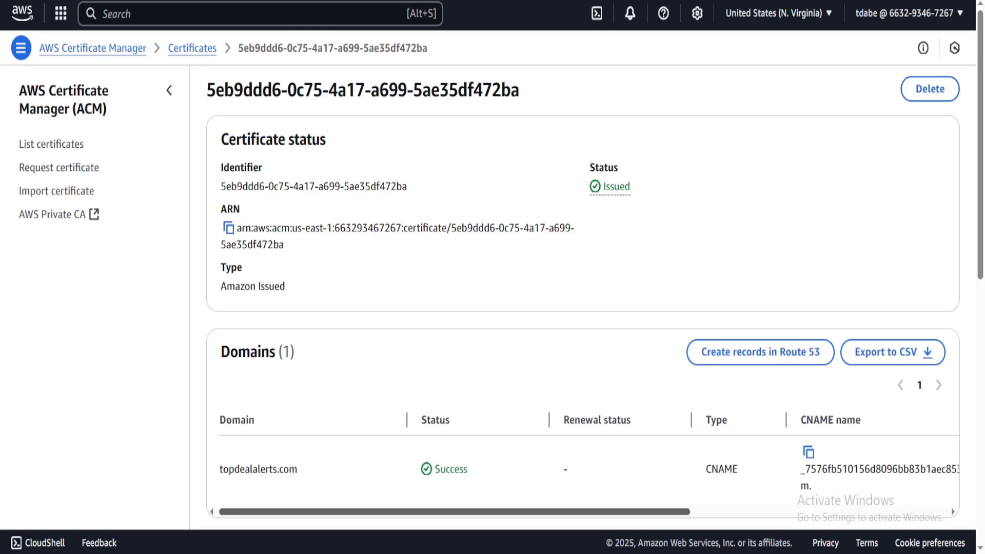
Confirm Issued status with Success validation, then return to the certificates list.
scroll(right, 3)
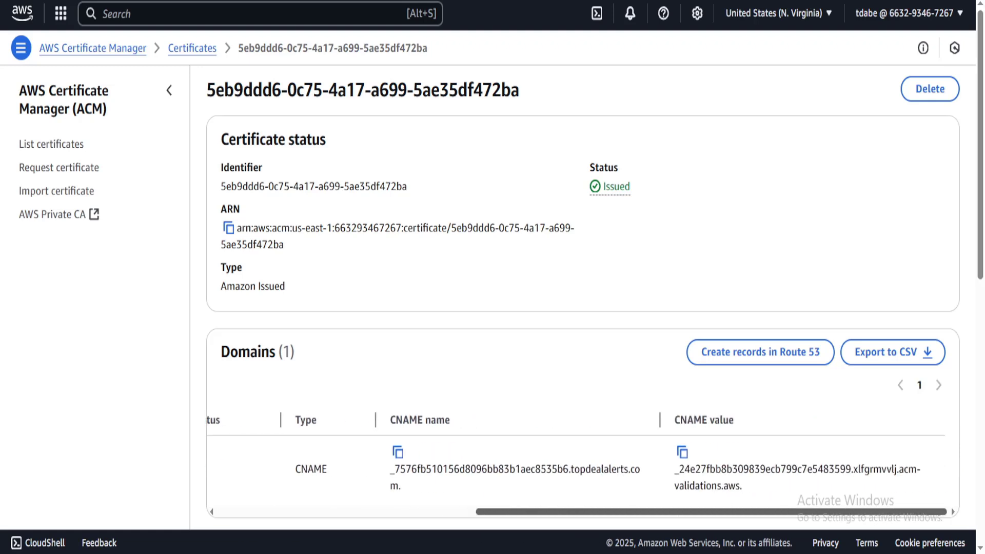
scroll(left, 3)
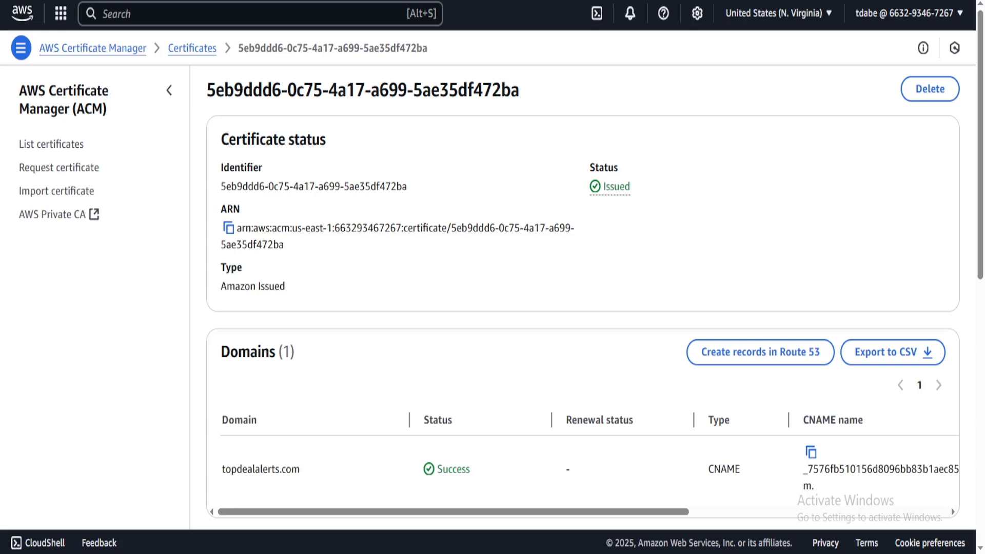
click(191, 48)
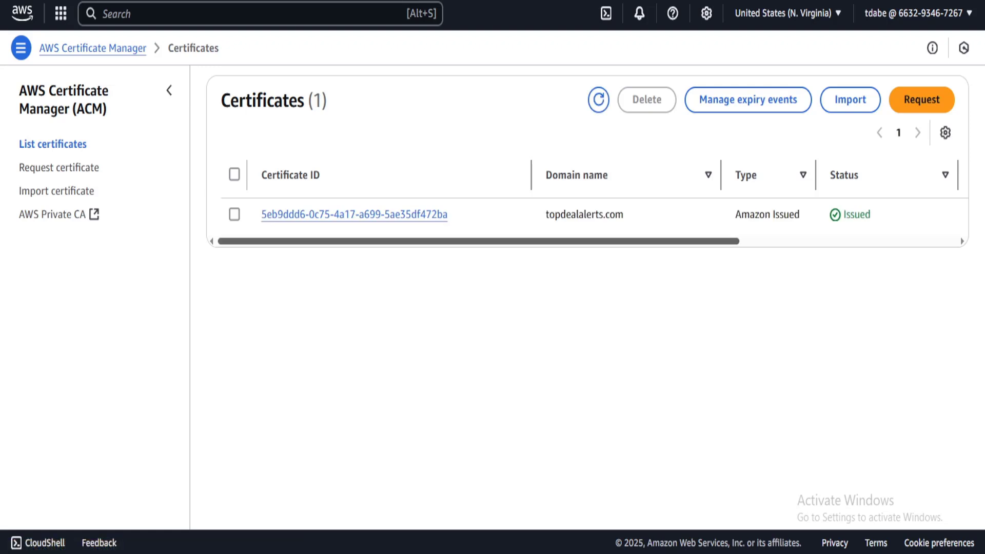
scroll(right, 3)
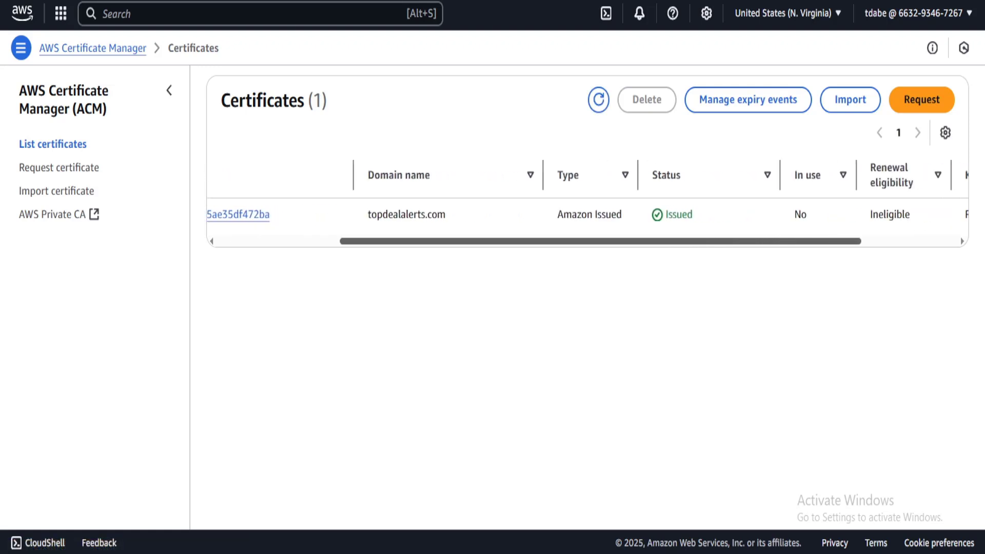